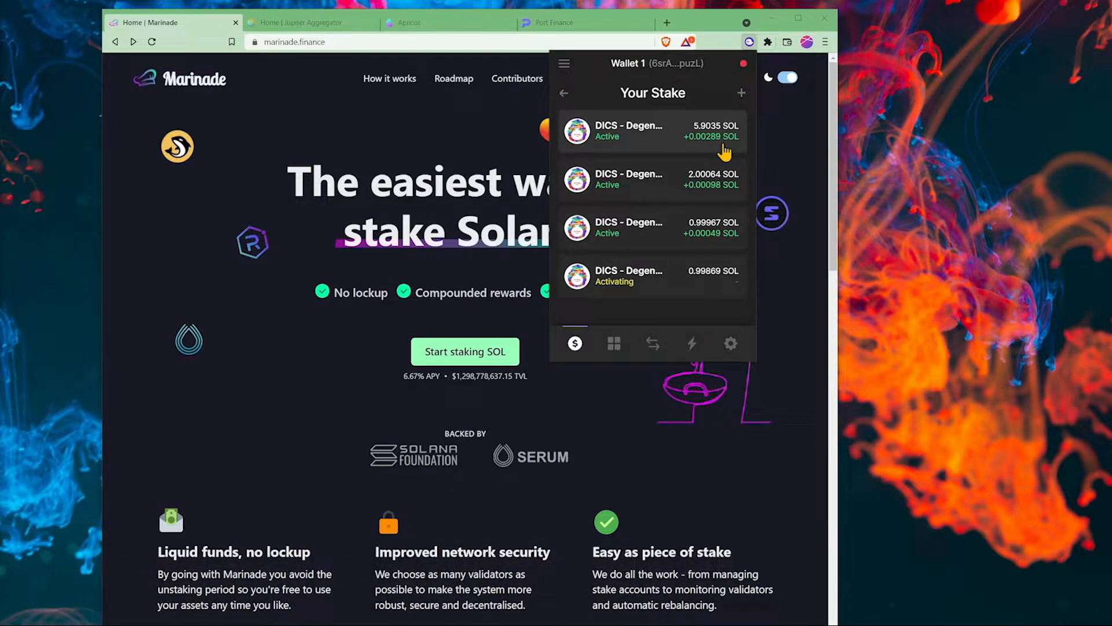
Step: Review the 5.9035 SOL DICS validator stake account details in Phantom, then close them
left_click(648, 130)
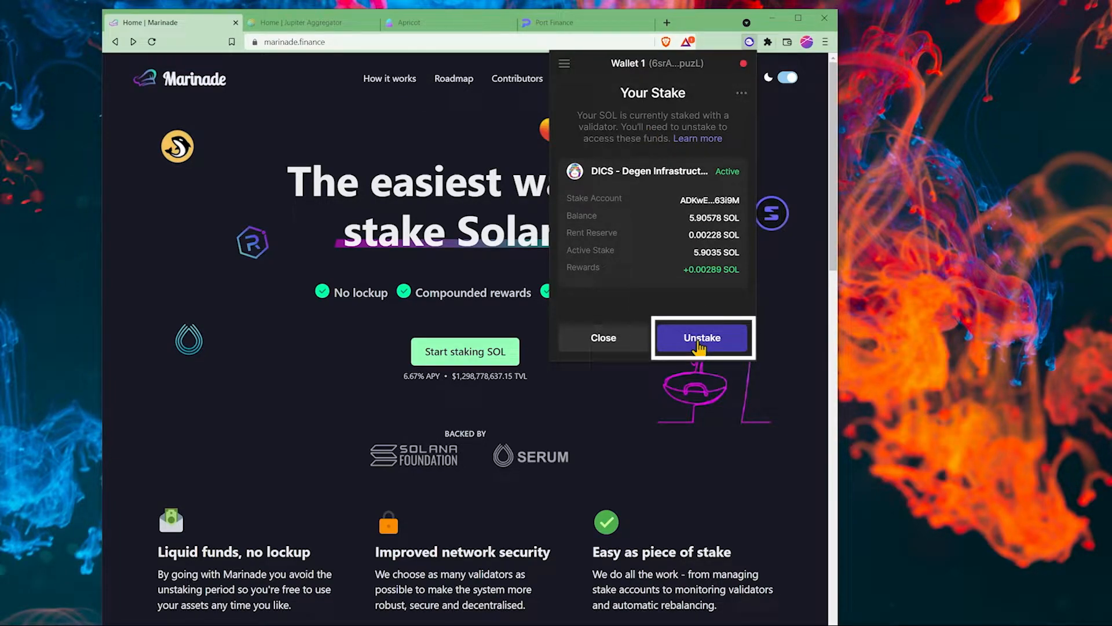
mouse_move(730, 297)
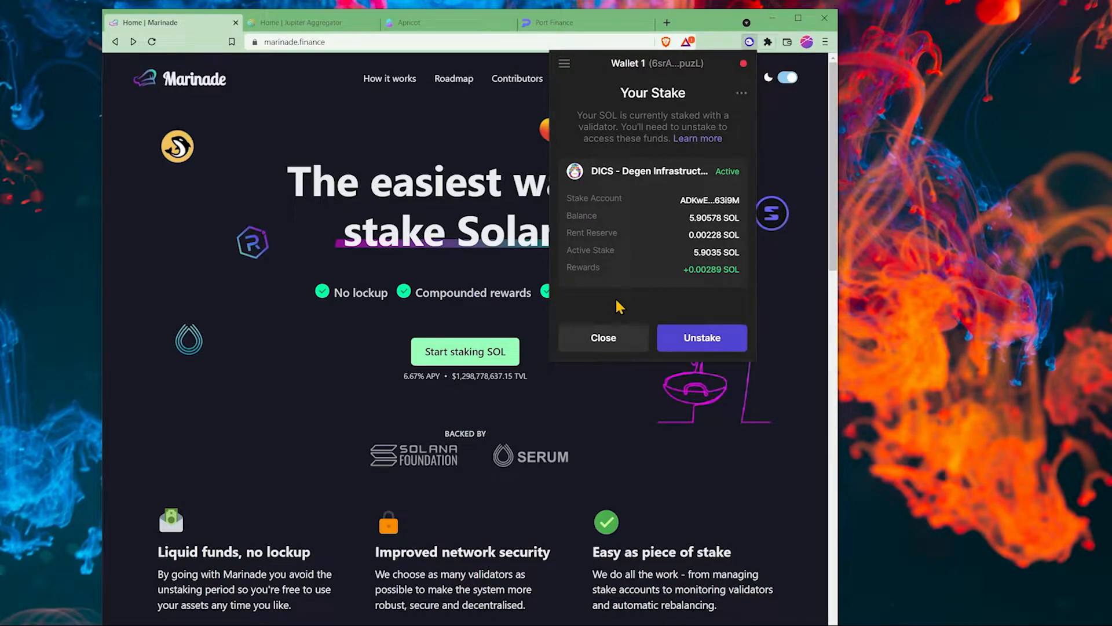
left_click(603, 338)
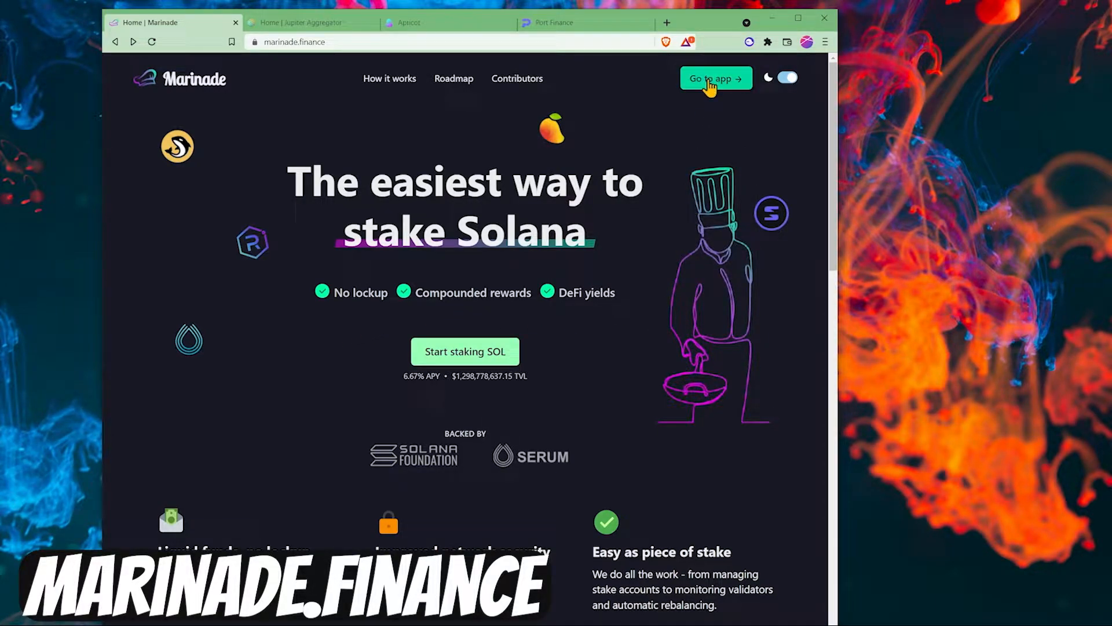
Step: Open Marinade's app, connect the Phantom wallet, and list stake accounts available to deposit
left_click(716, 78)
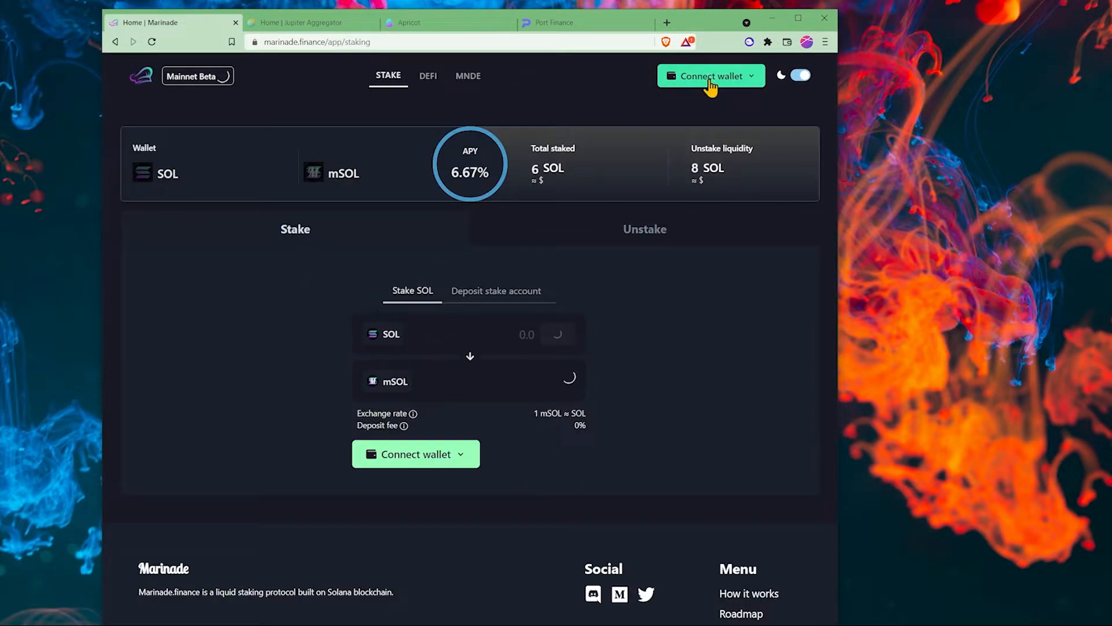
left_click(710, 76)
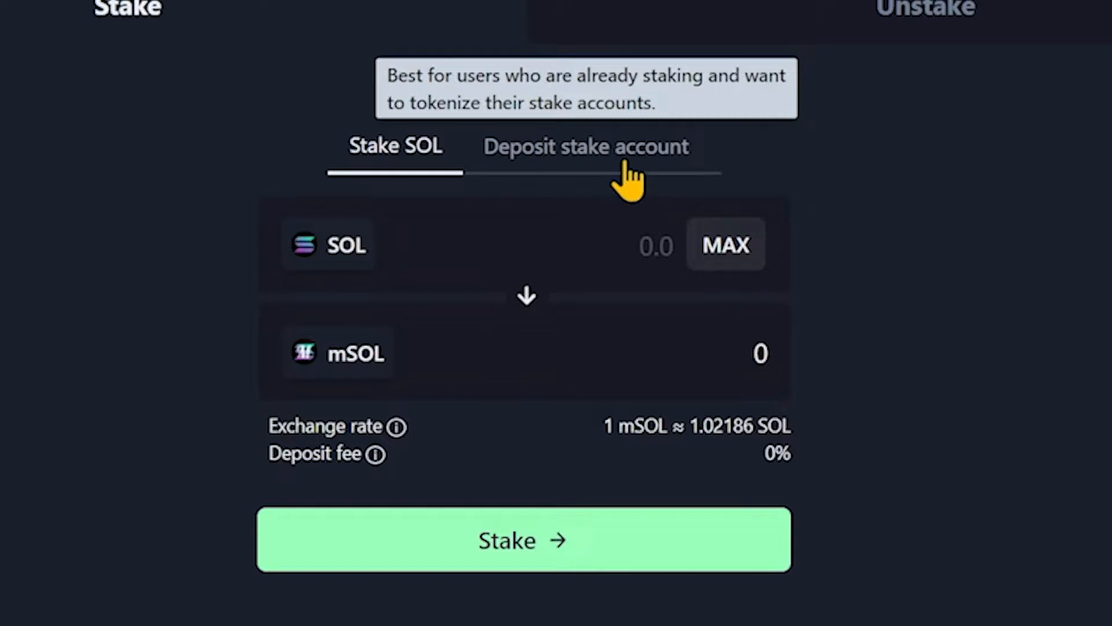
left_click(585, 146)
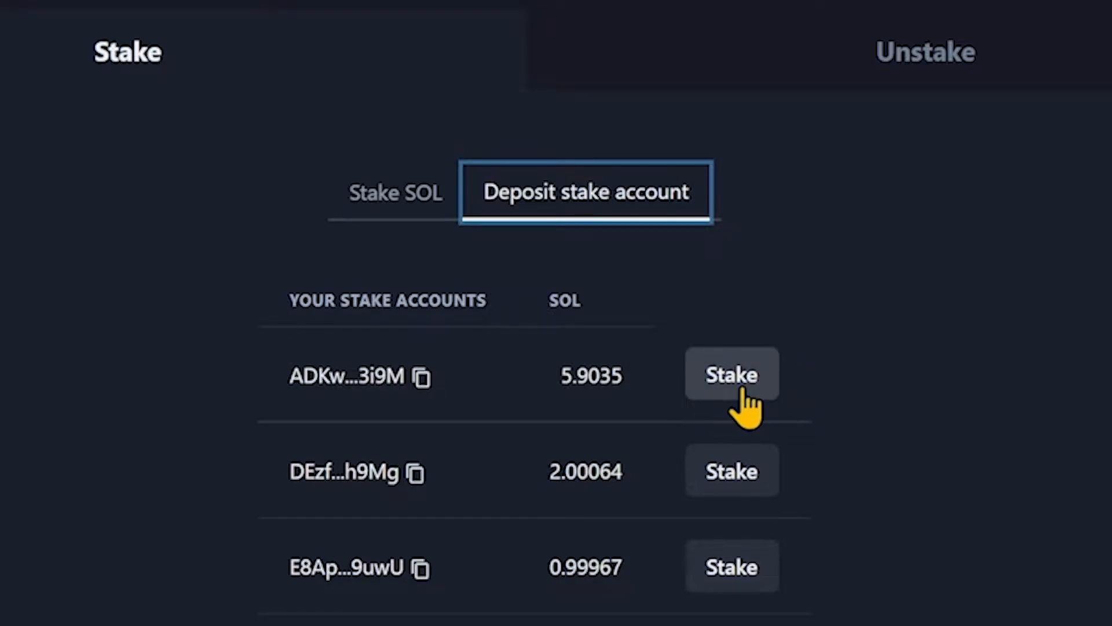
scroll("down", 3)
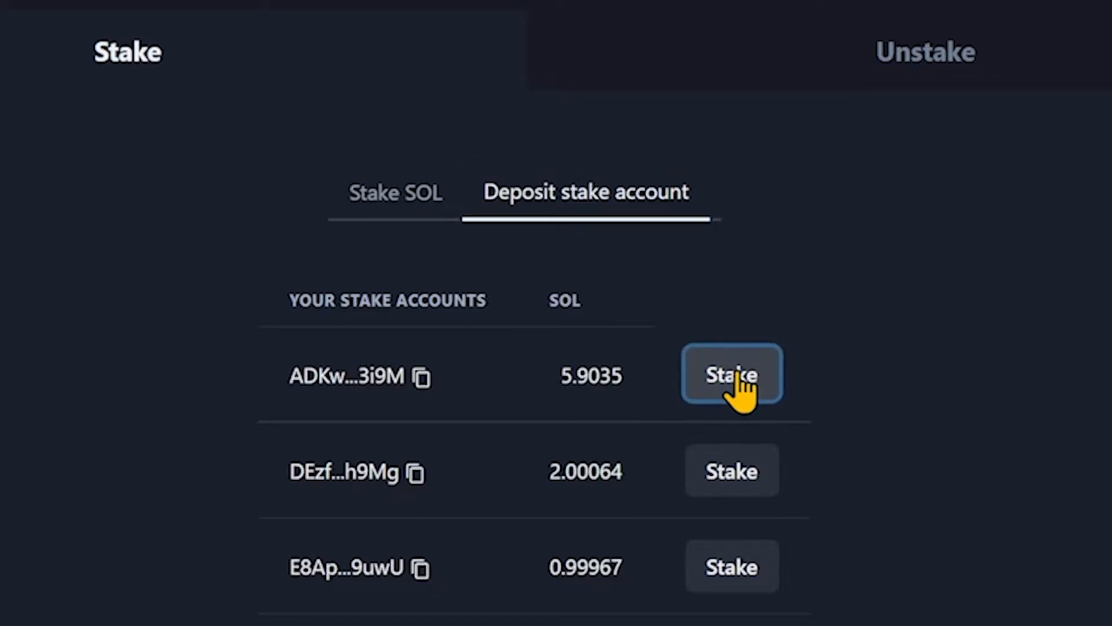
Step: Deposit the 5.9035 SOL stake account for about 5.78 mSOL and approve in Phantom
left_click(732, 375)
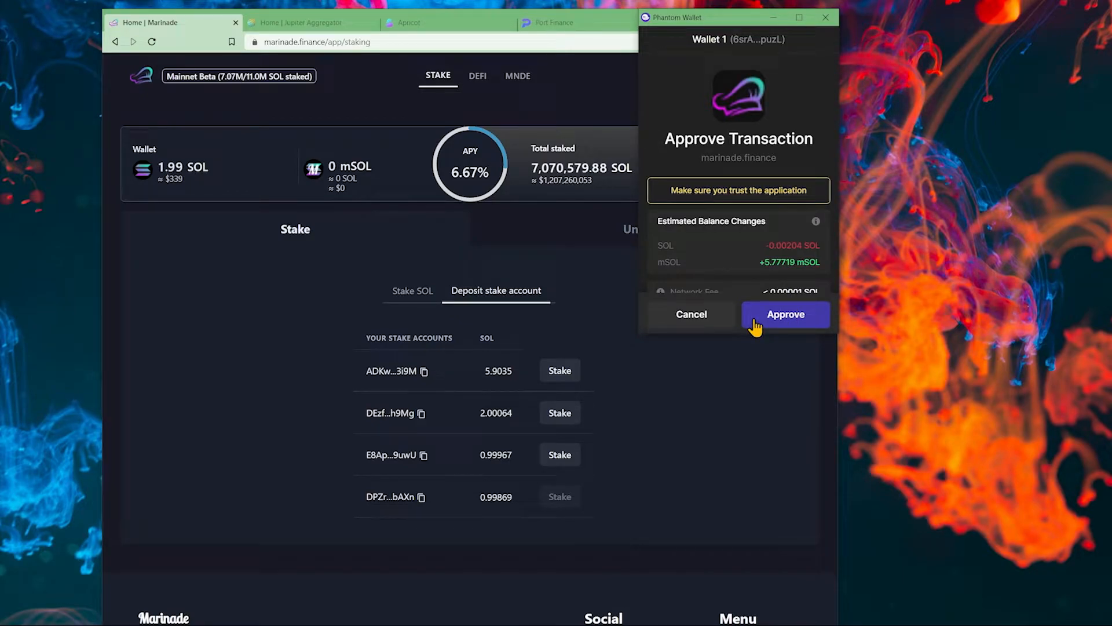
left_click(786, 314)
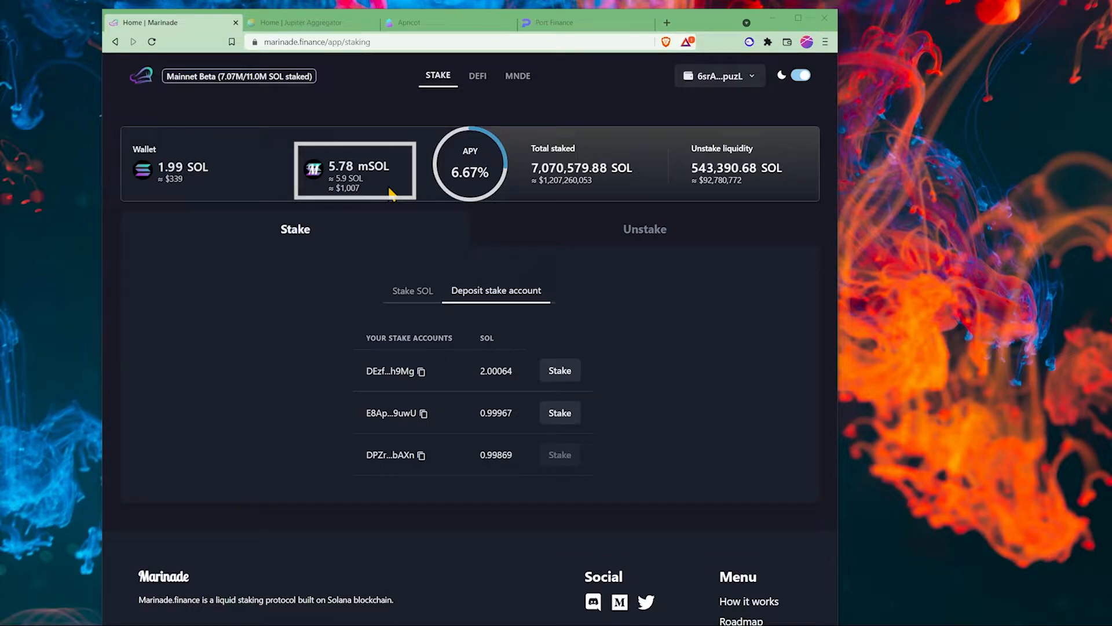
left_click(309, 23)
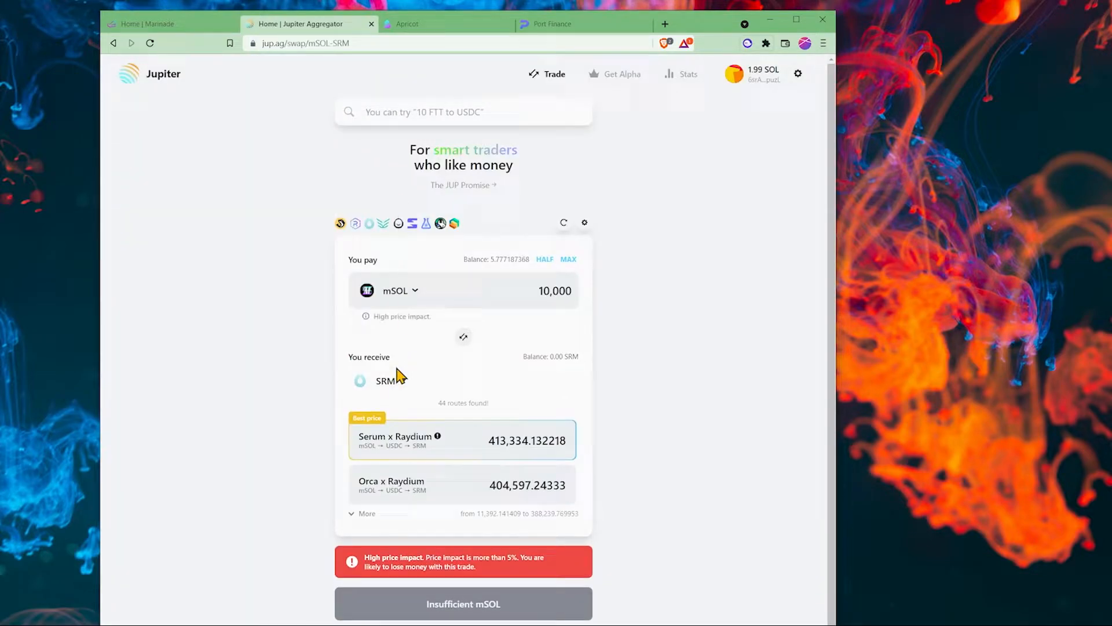
Step: Swap all 5.777187368 mSOL for about 5.89 SOL on Jupiter and approve
left_click(387, 380)
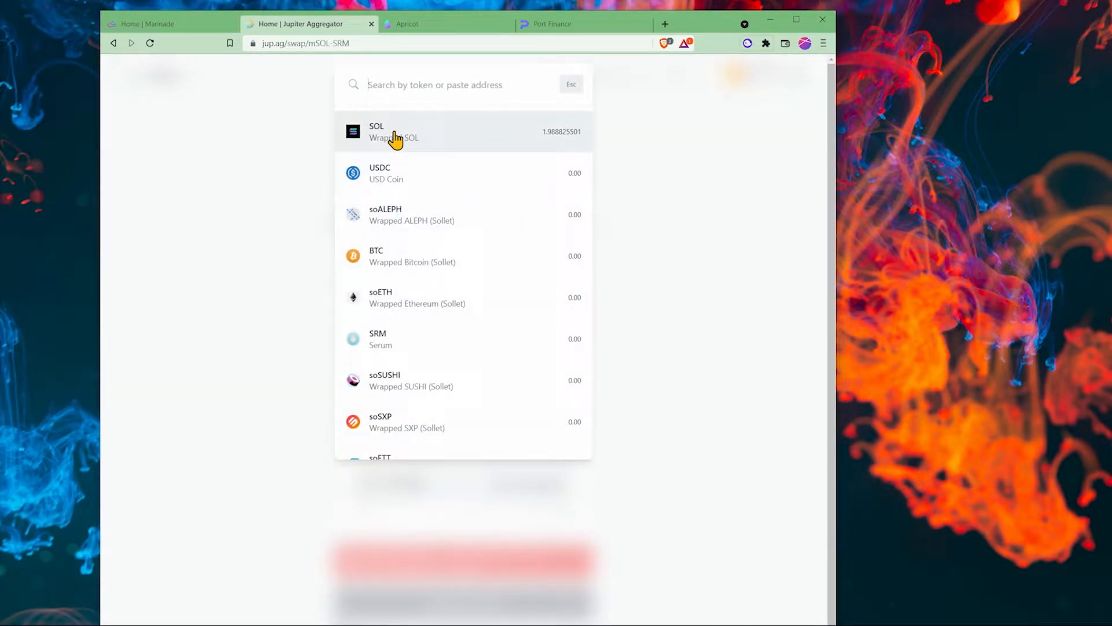
left_click(377, 132)
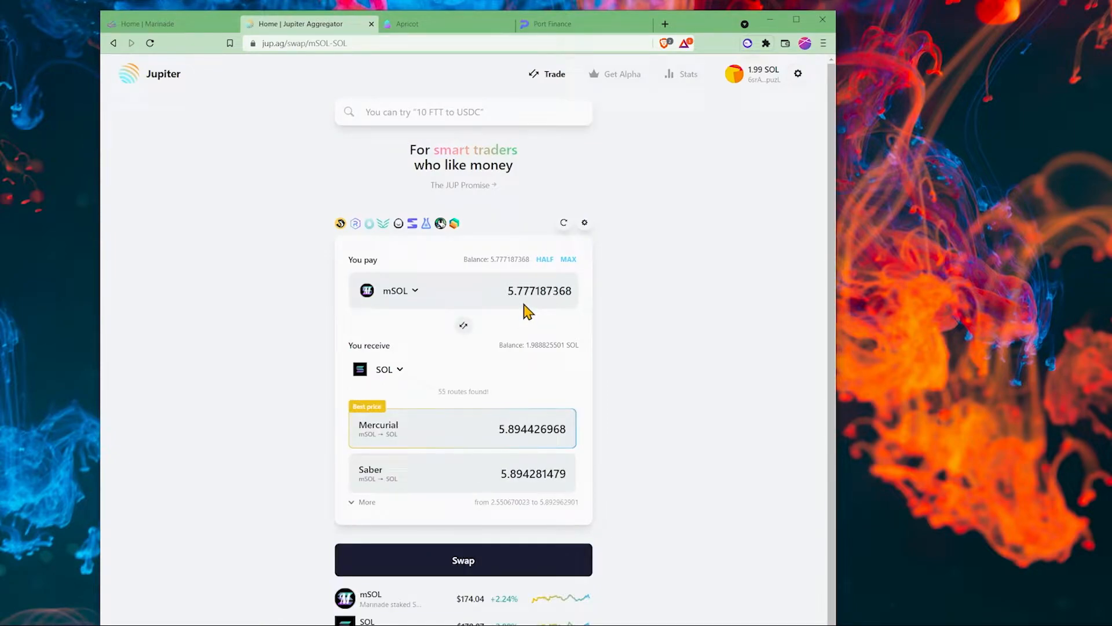
scroll("down", 3)
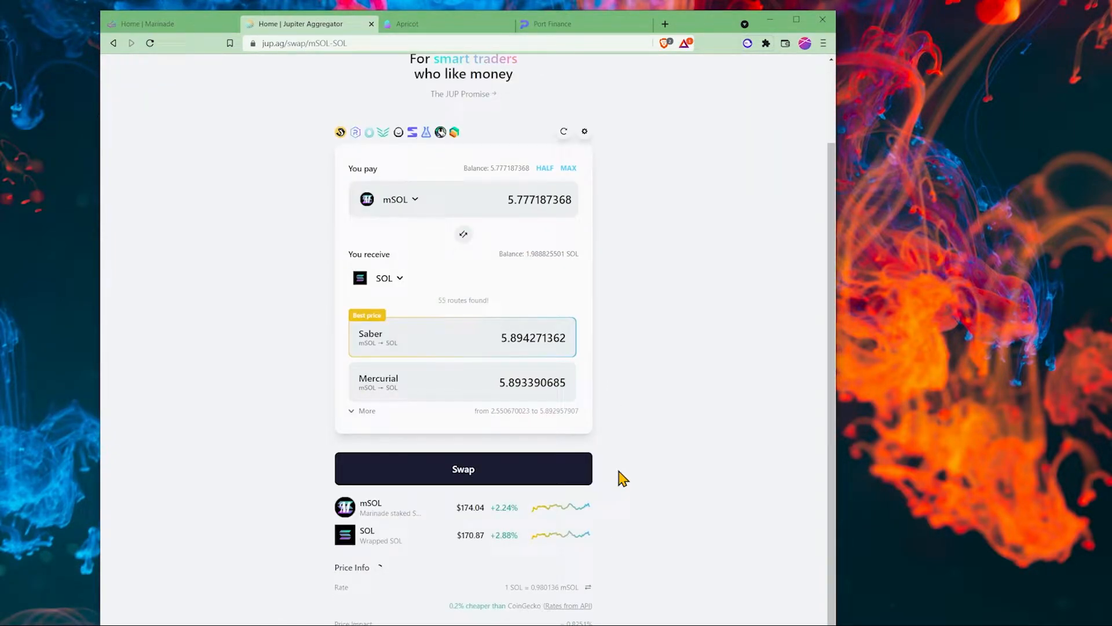
mouse_move(483, 481)
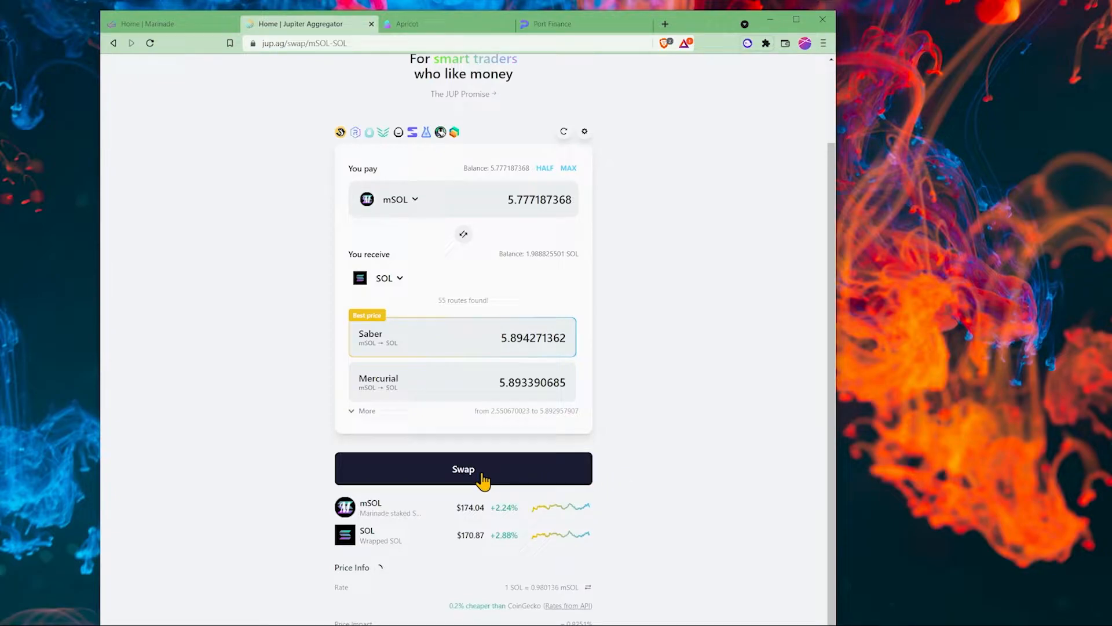
left_click(463, 468)
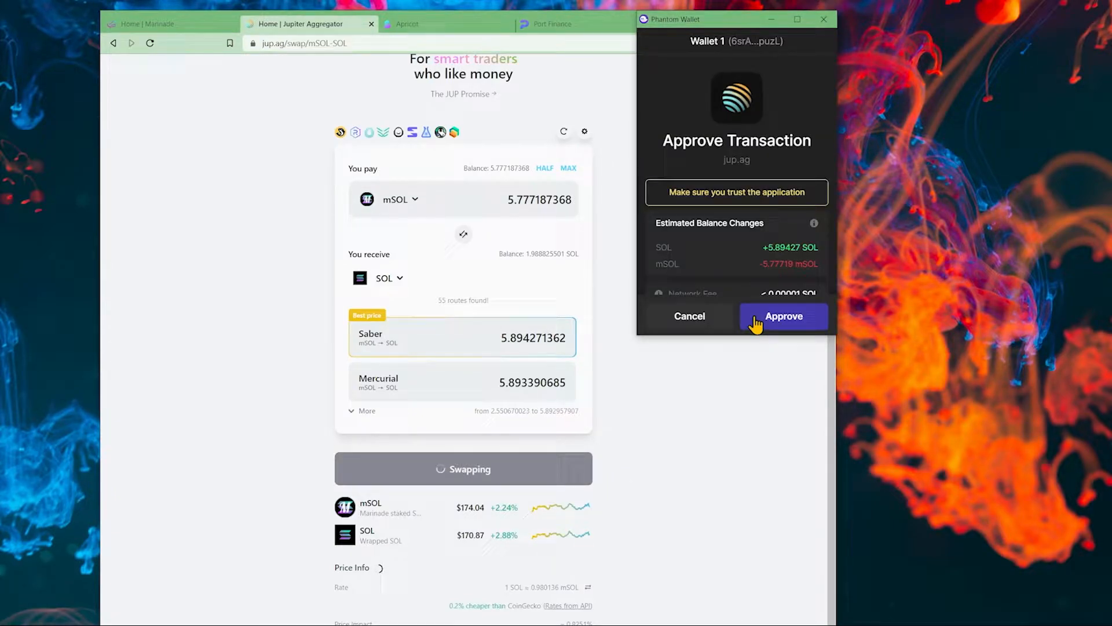
left_click(783, 316)
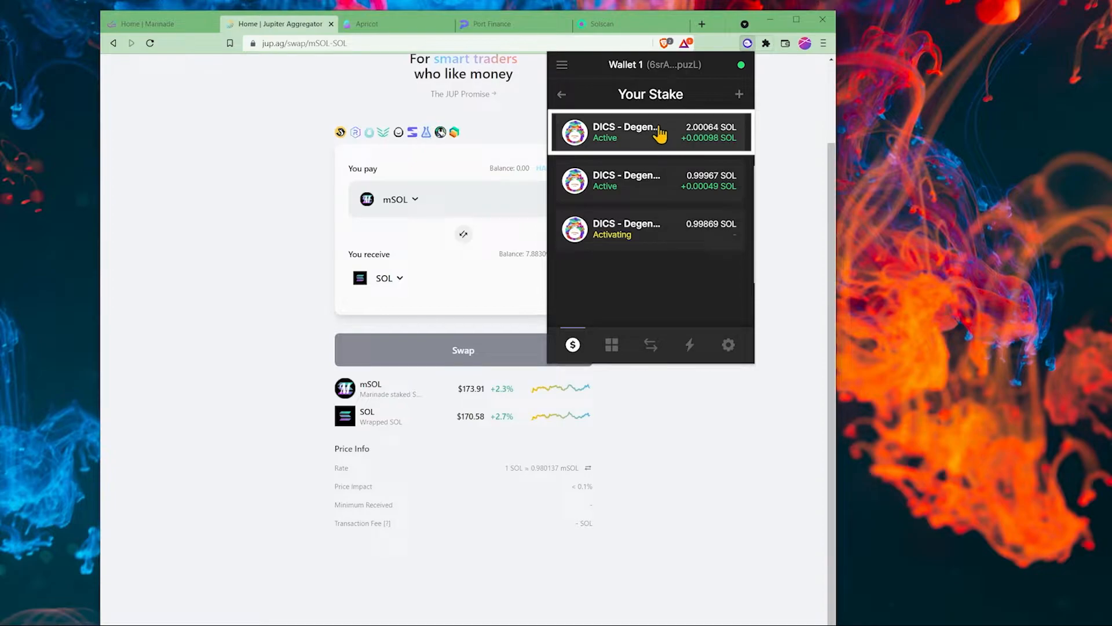
mouse_move(649, 136)
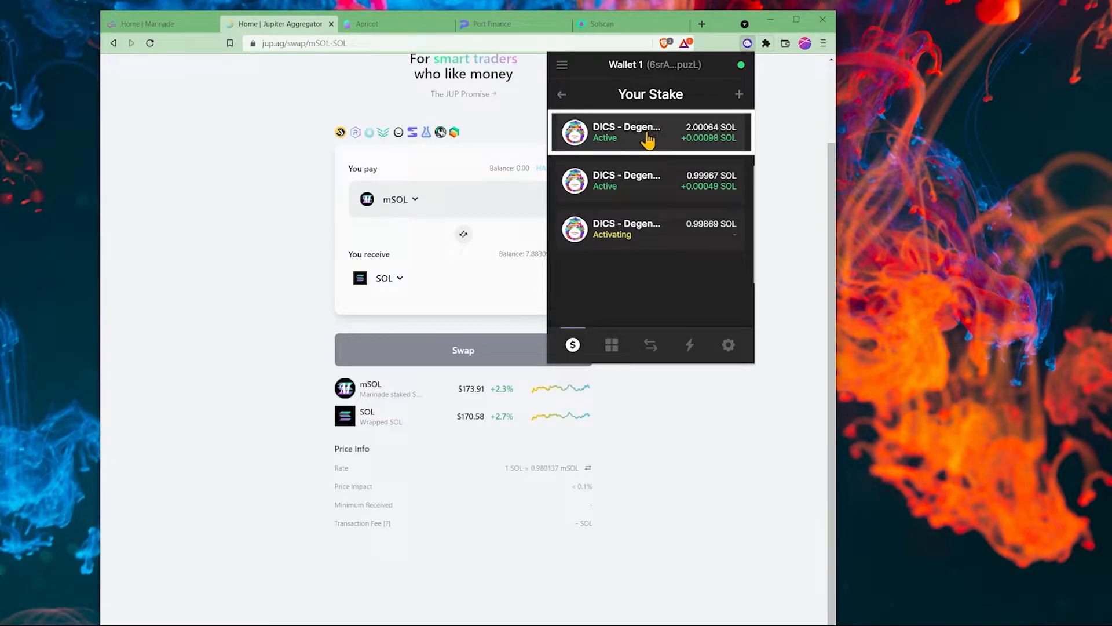
Step: Deposit the 2.00064 SOL stake account on Marinade for about 1.96 mSOL
left_click(160, 23)
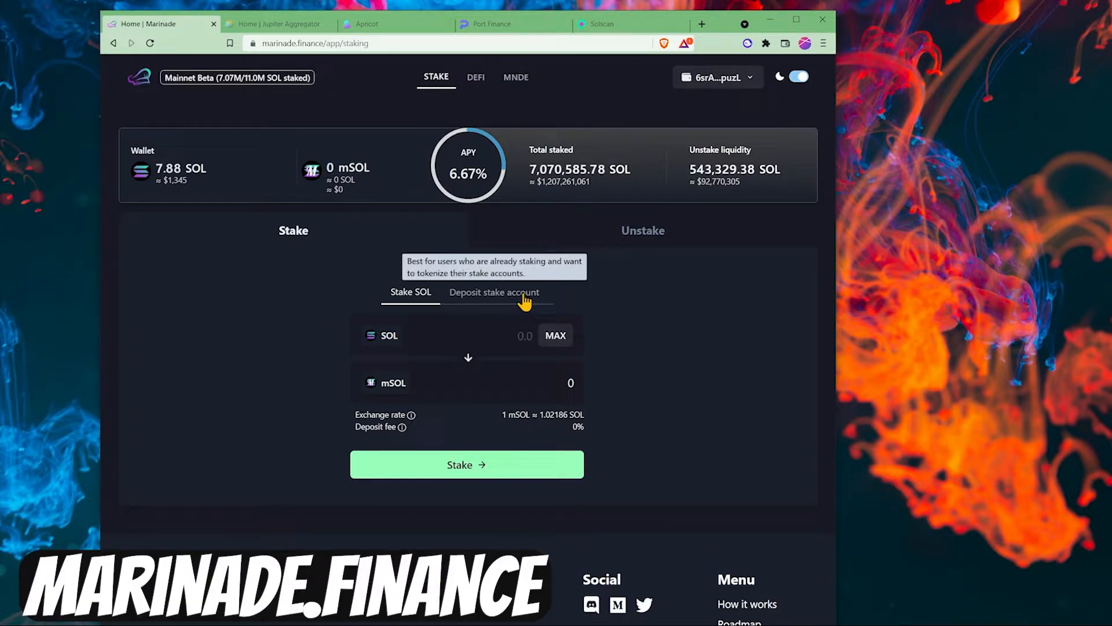
left_click(493, 292)
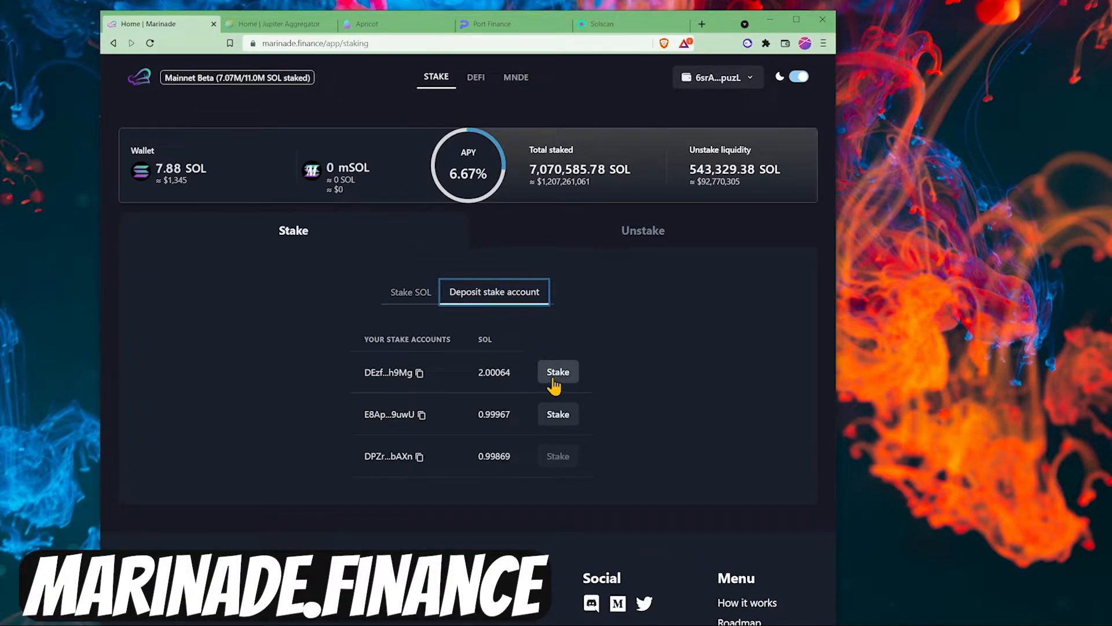
left_click(557, 372)
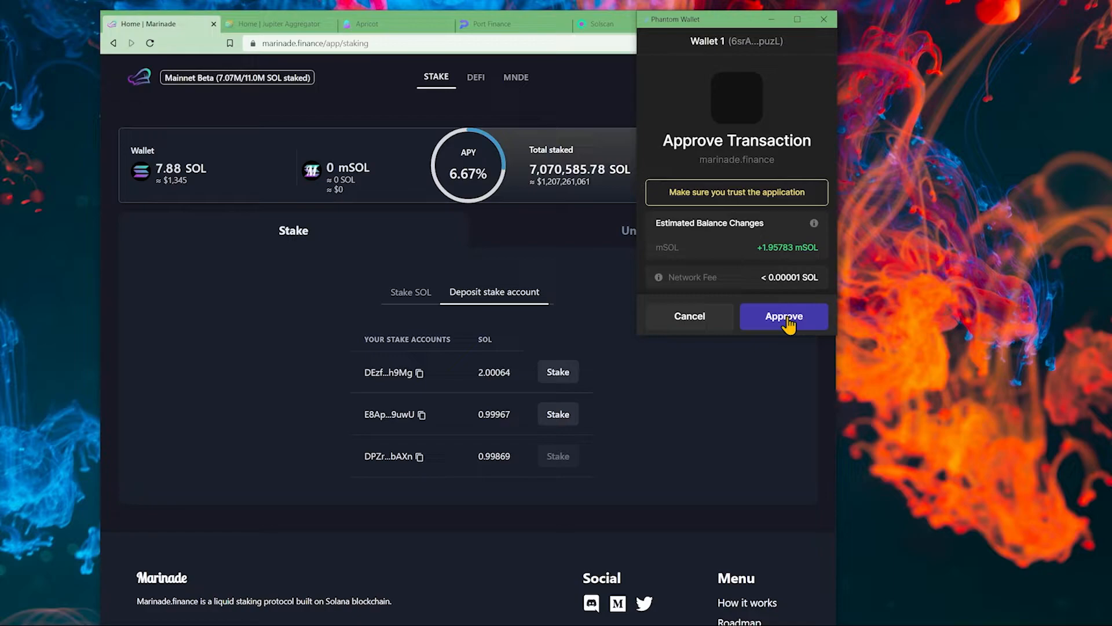
left_click(783, 317)
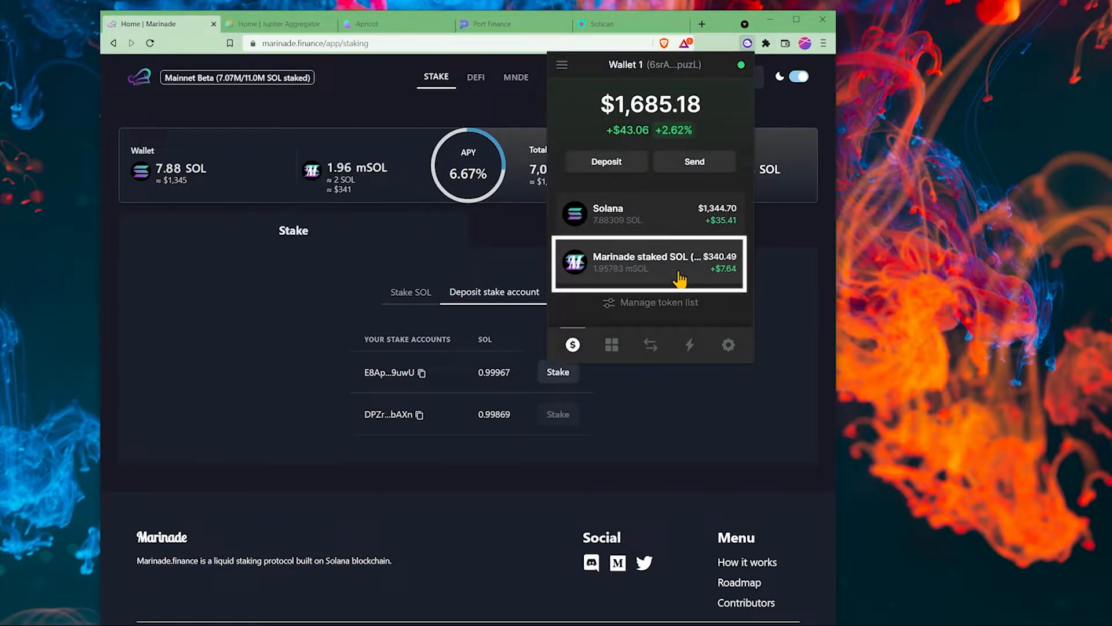
mouse_move(668, 268)
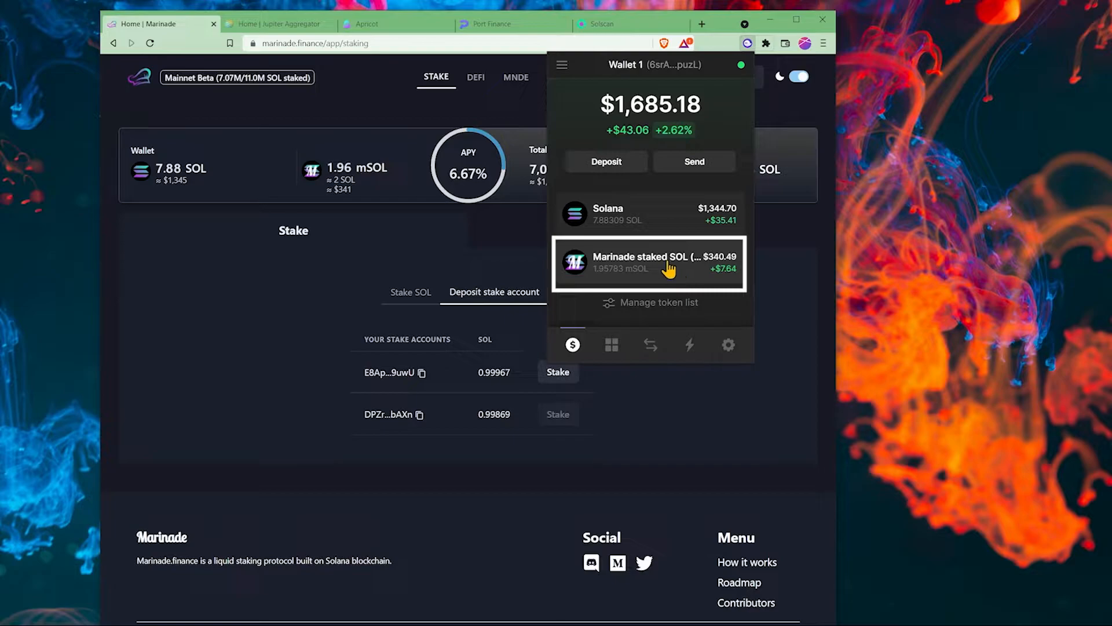
left_click(364, 23)
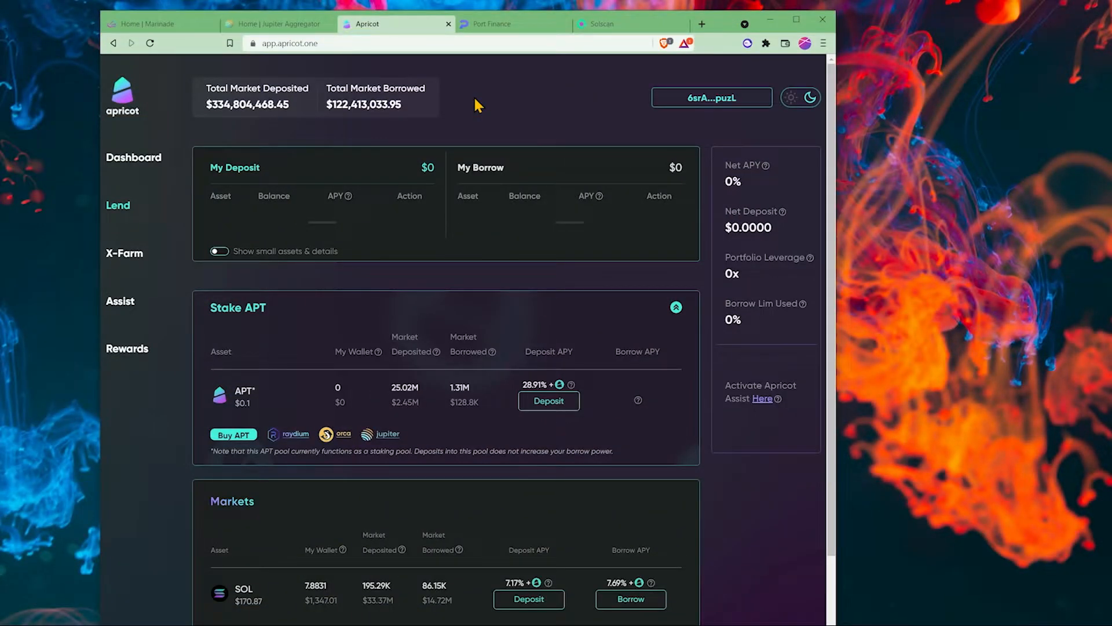
Step: Compare mSOL and SOL lending and borrowing APYs between Port Finance and Apricot
left_click(512, 24)
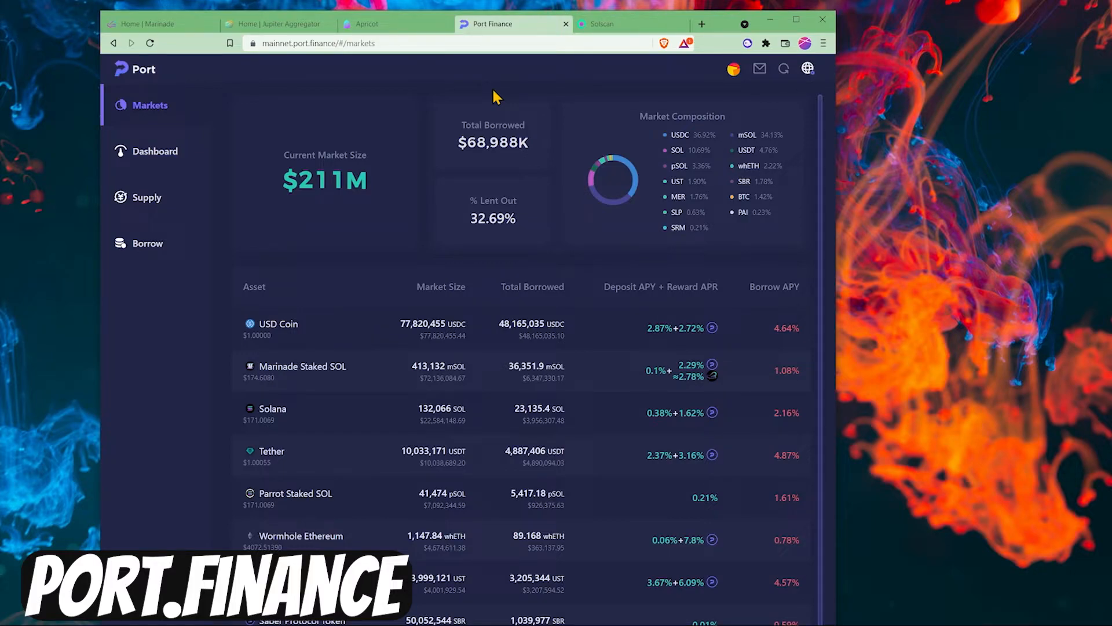
mouse_move(622, 377)
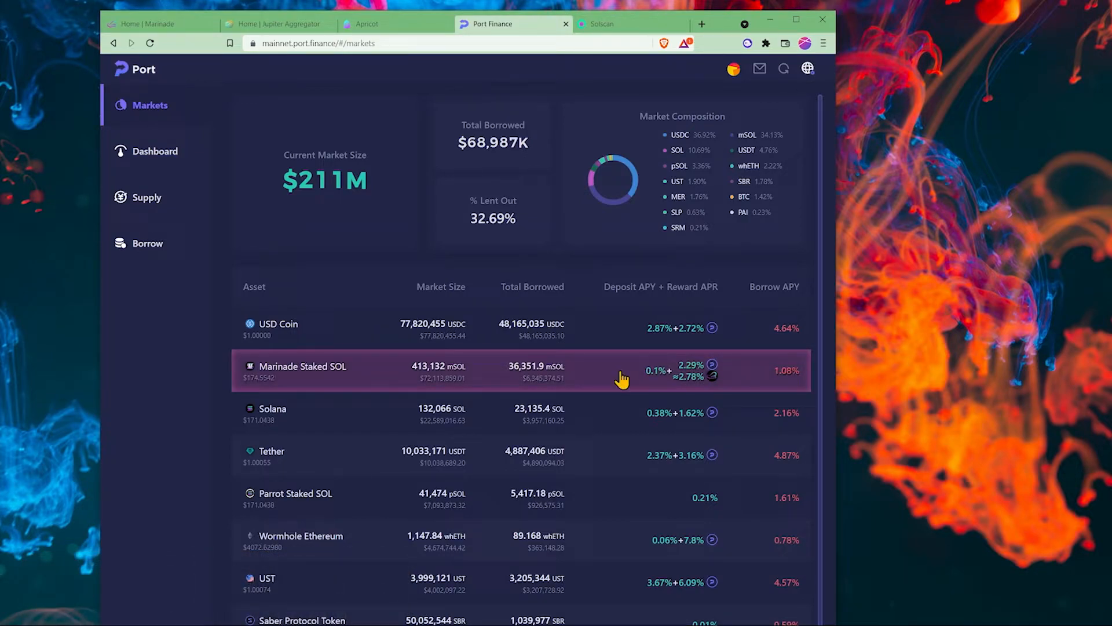
mouse_move(618, 395)
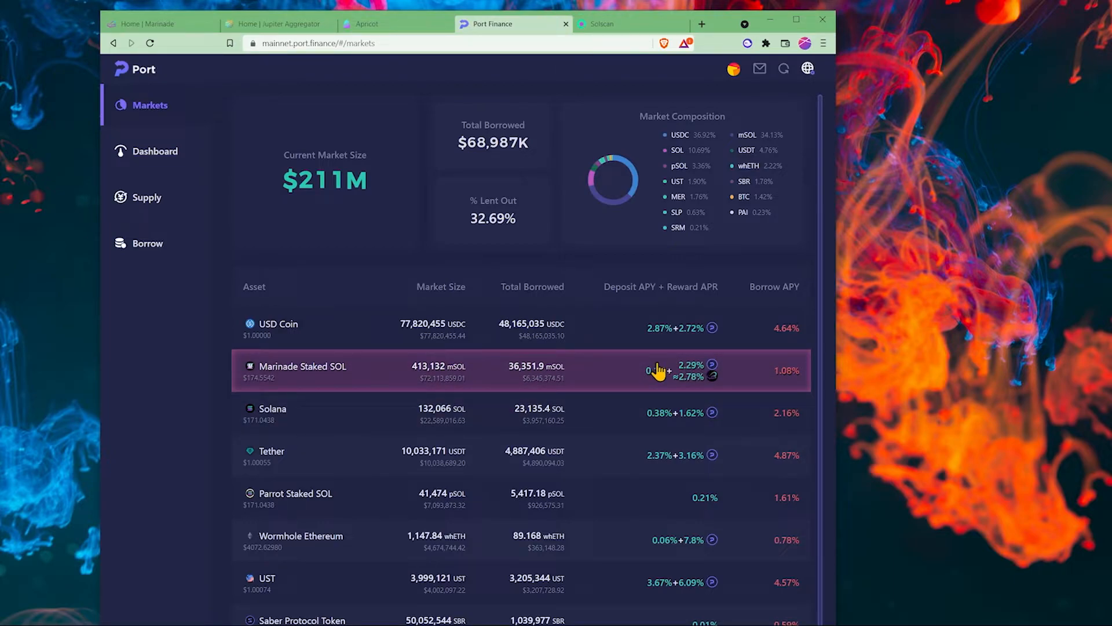
mouse_move(654, 313)
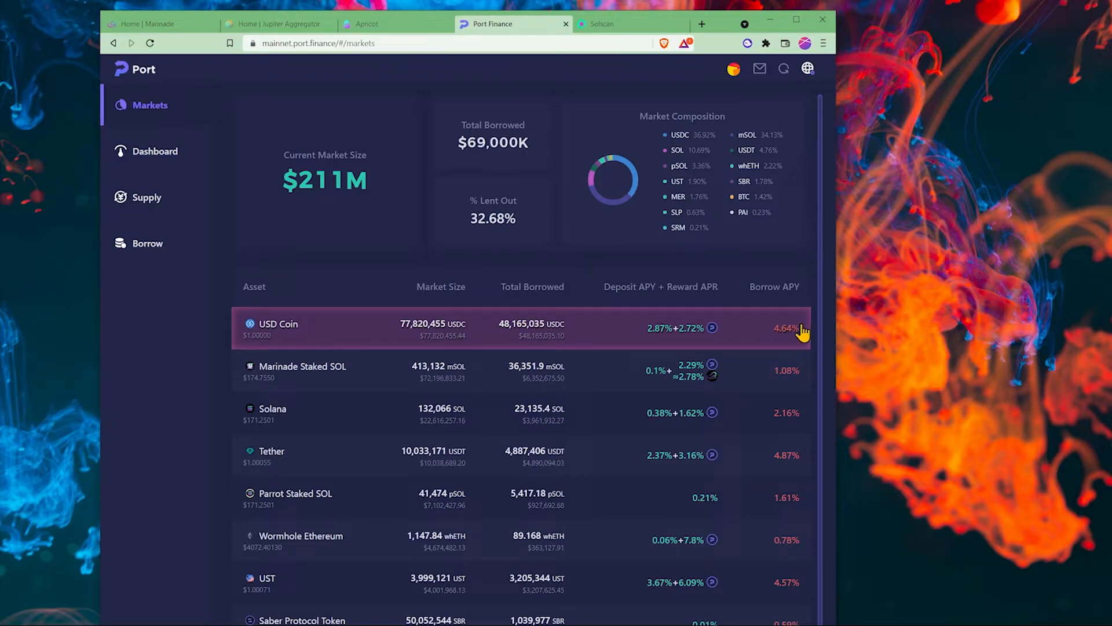
left_click(394, 23)
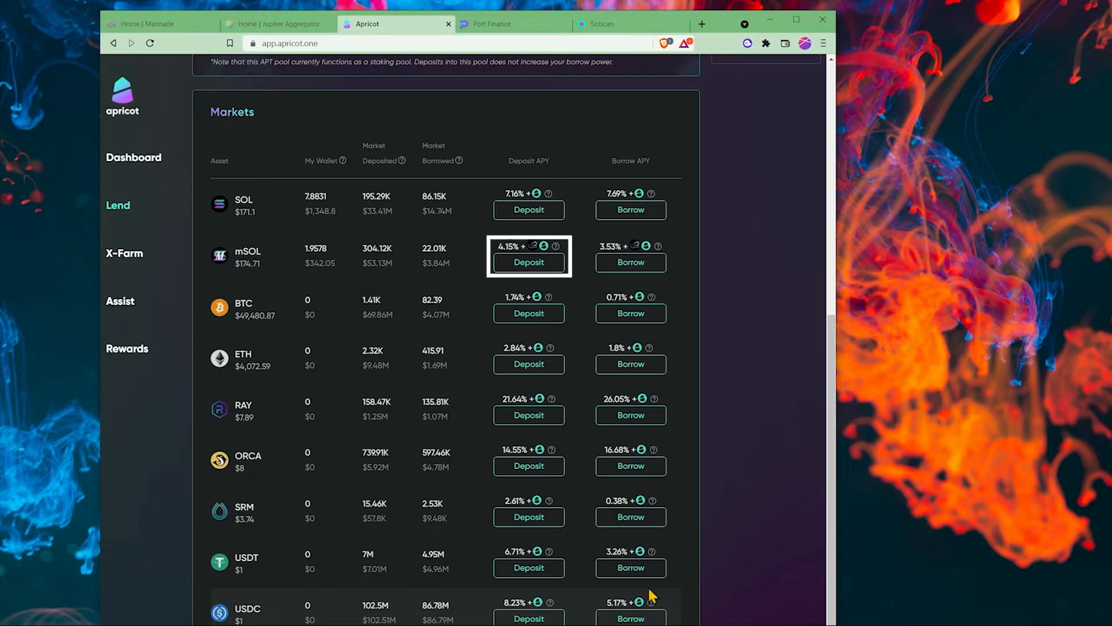
mouse_move(651, 603)
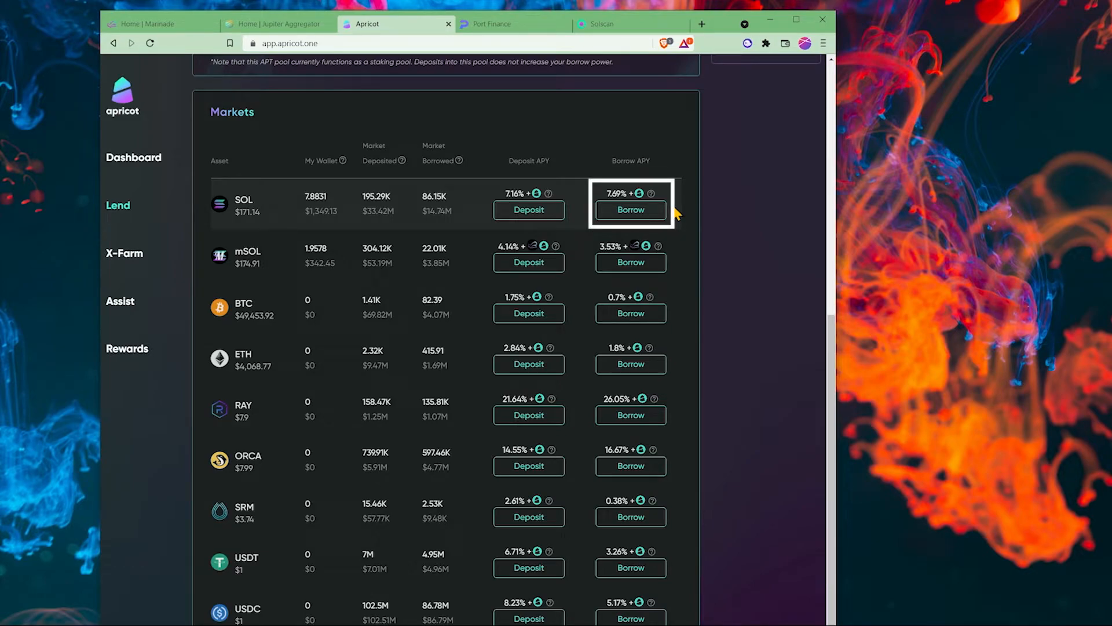
left_click(489, 23)
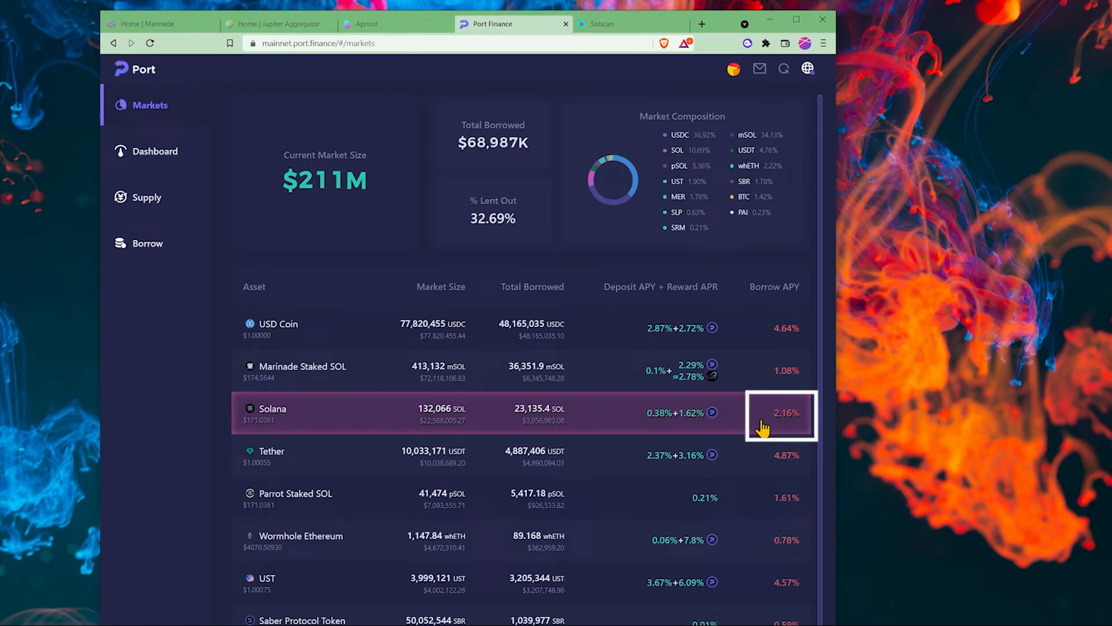
left_click(395, 23)
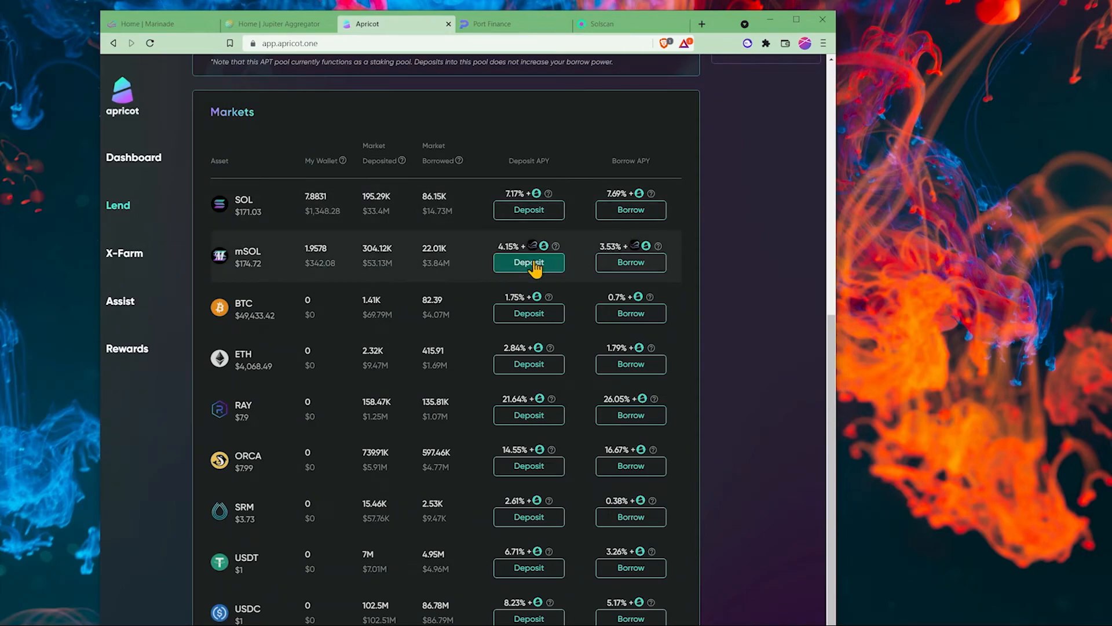
Step: Supply the full 1.96 mSOL balance on Apricot and borrow 100 USDC against it
left_click(528, 262)
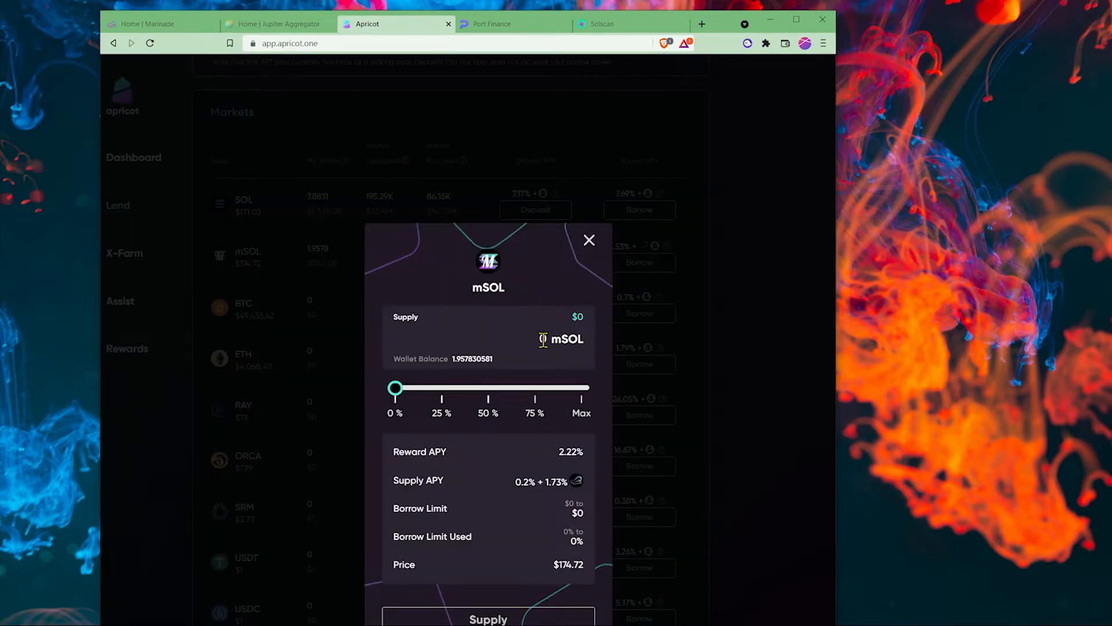
left_click_drag(396, 389, 582, 389)
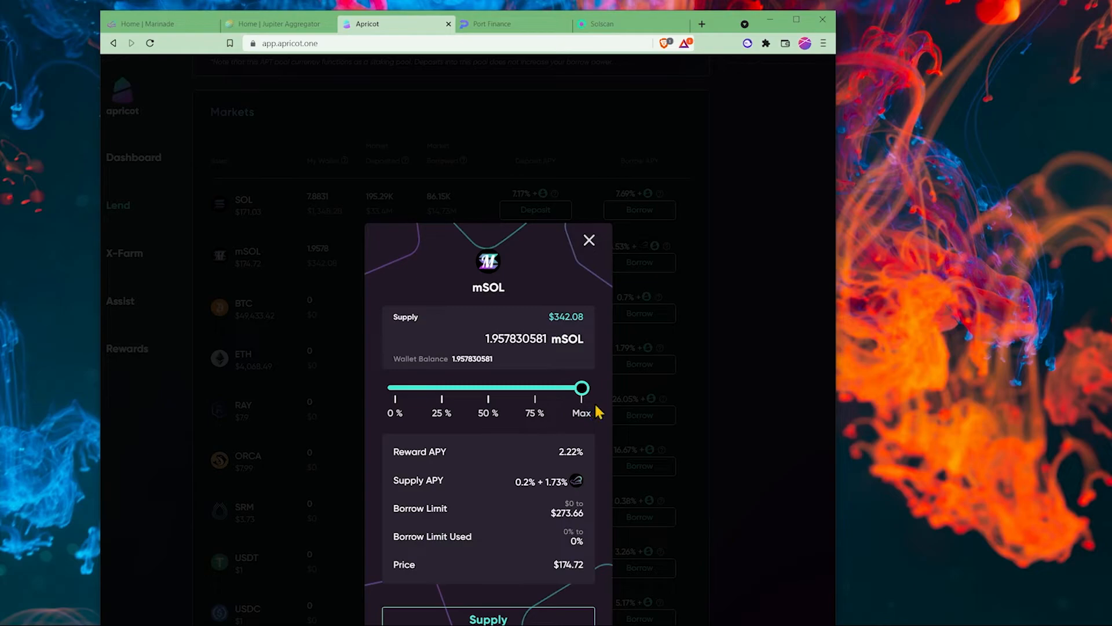
left_click(590, 239)
type("100")
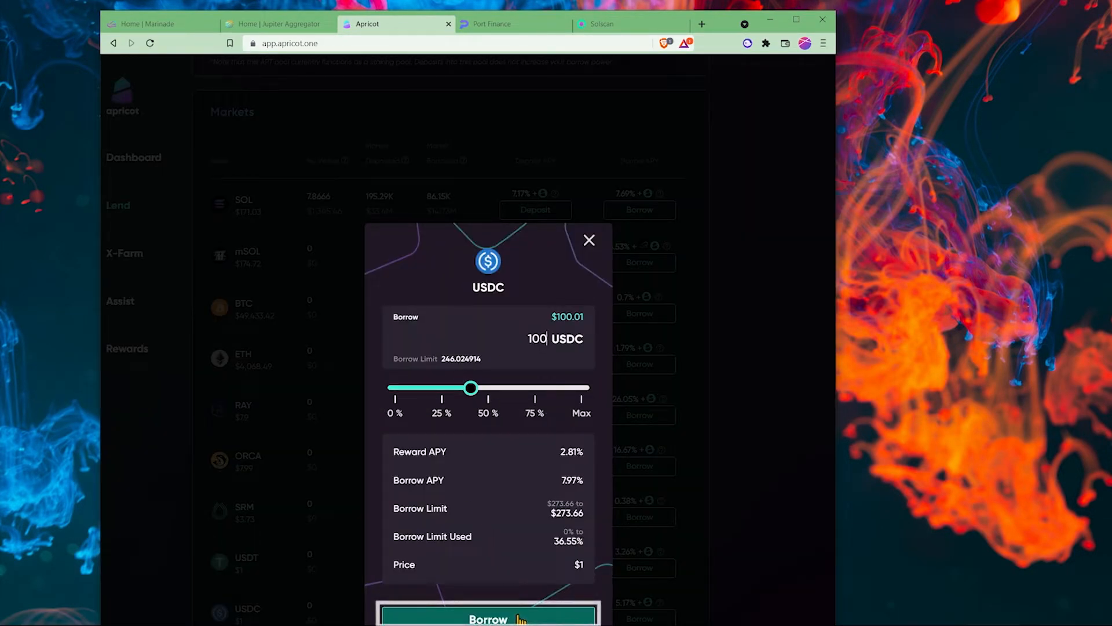
left_click(487, 619)
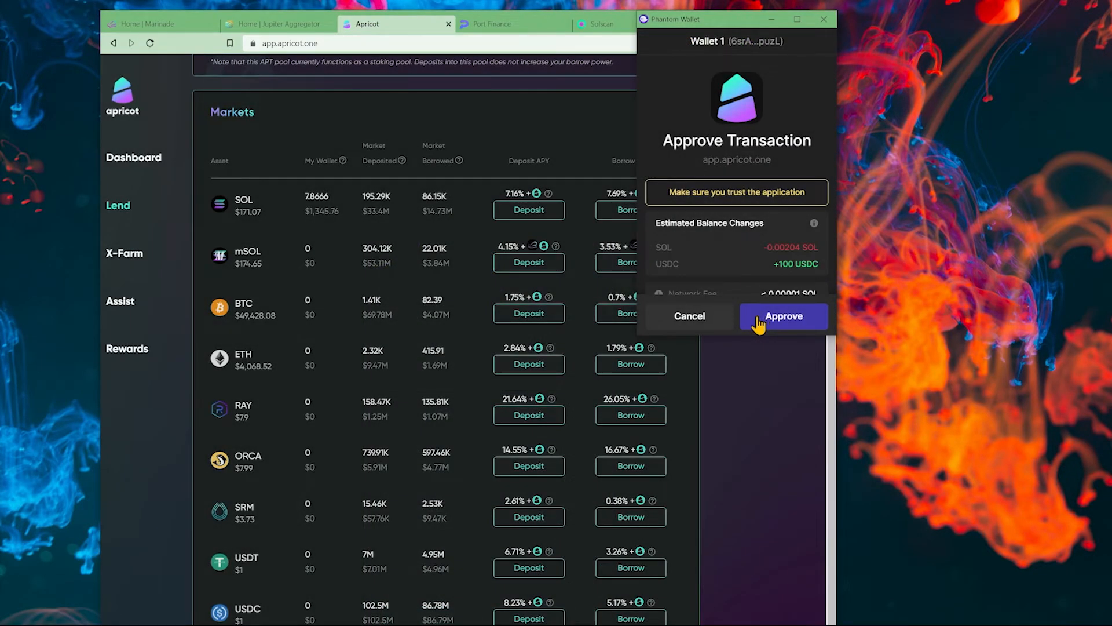
left_click(784, 316)
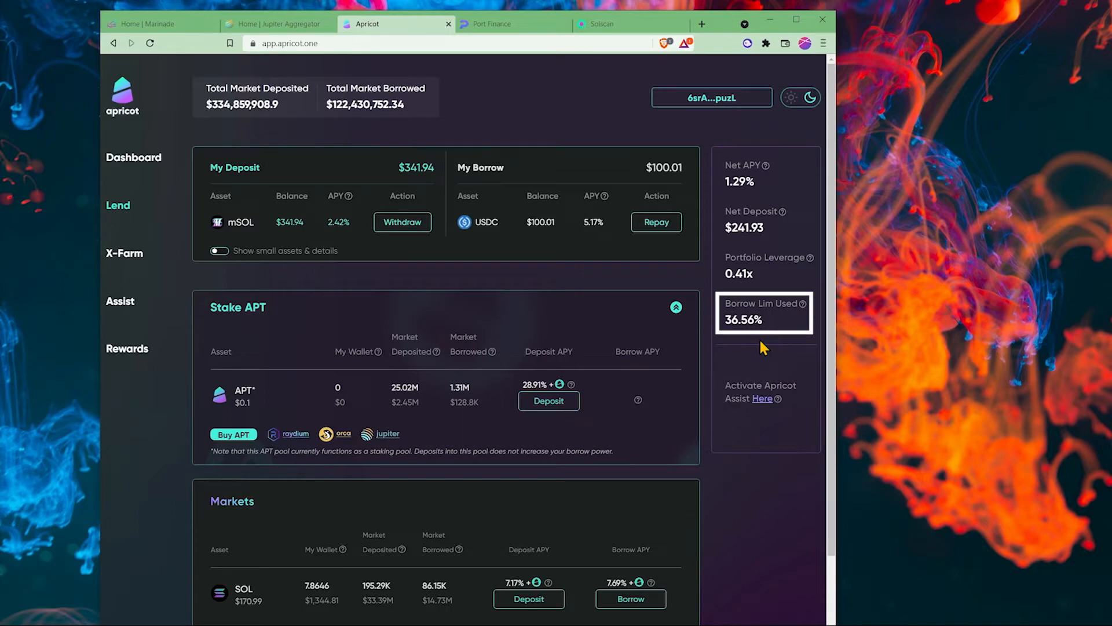
Step: Borrow about $17.04 of SOL on Apricot, raising borrow-limit use to 42.95%
scroll("down", 3)
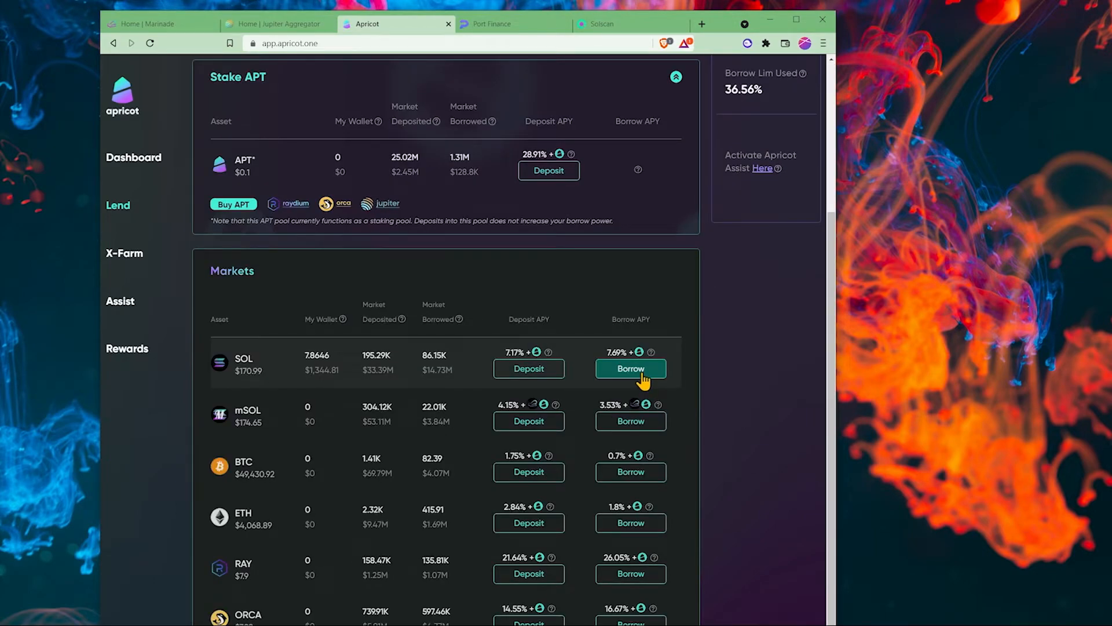
left_click(629, 369)
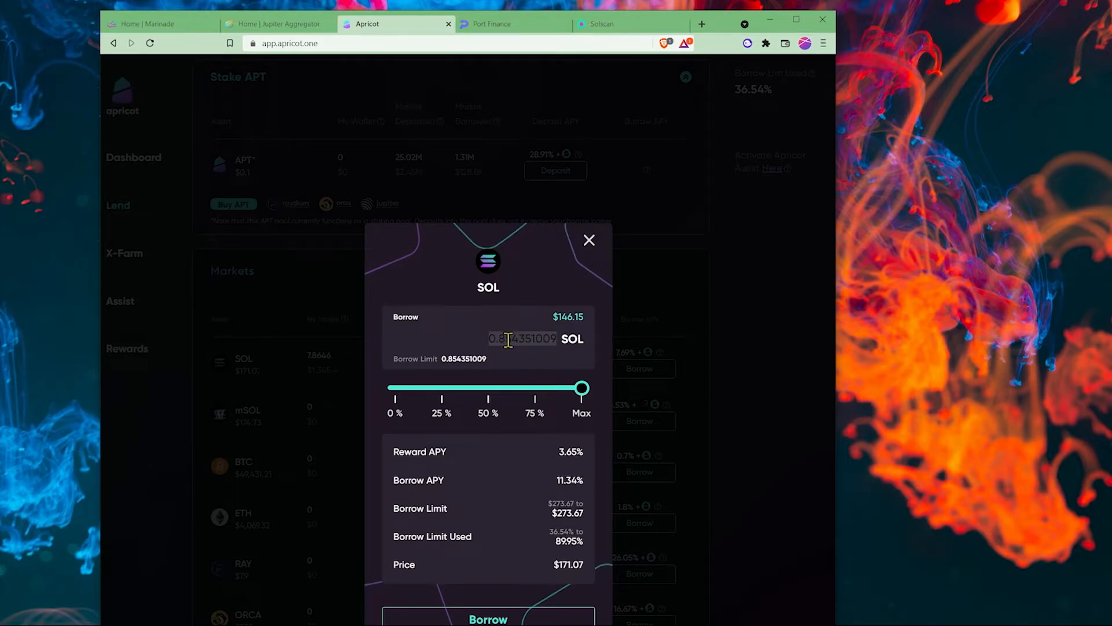
left_click(589, 240)
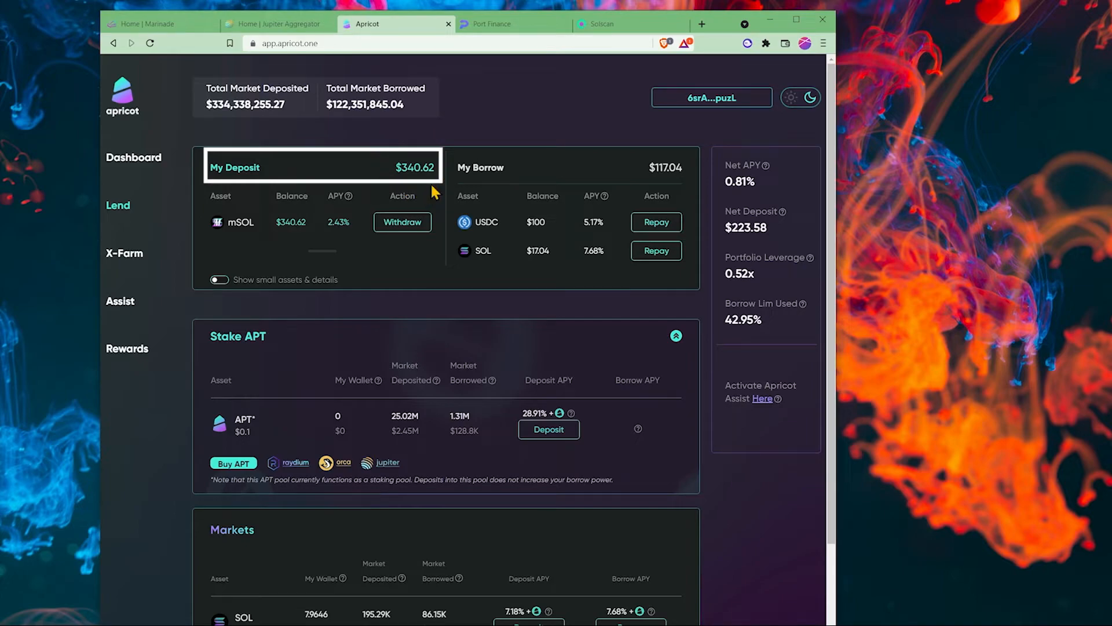
mouse_move(689, 183)
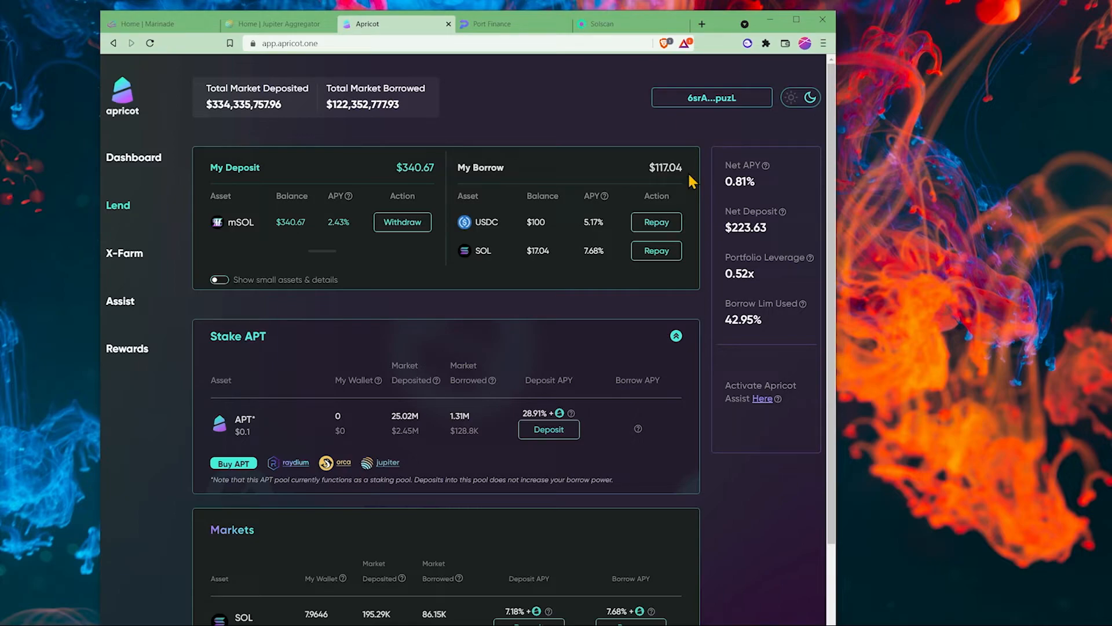
left_click(747, 43)
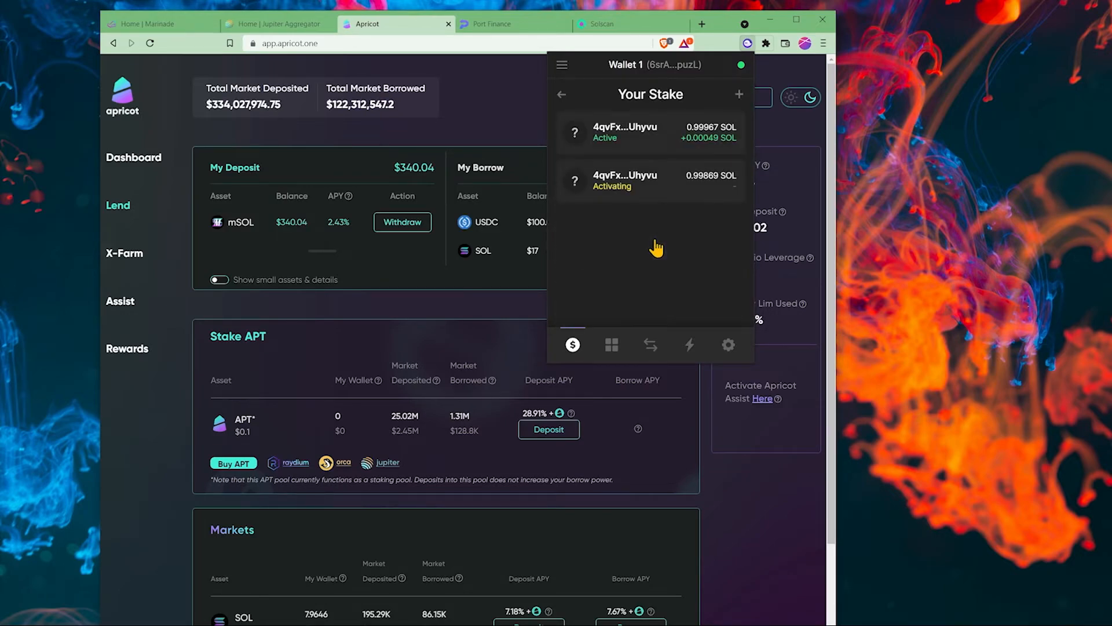
Step: Stake about 7.8 SOL with the DICS validator in Phantom, then close the wallet
left_click(740, 94)
type("dics")
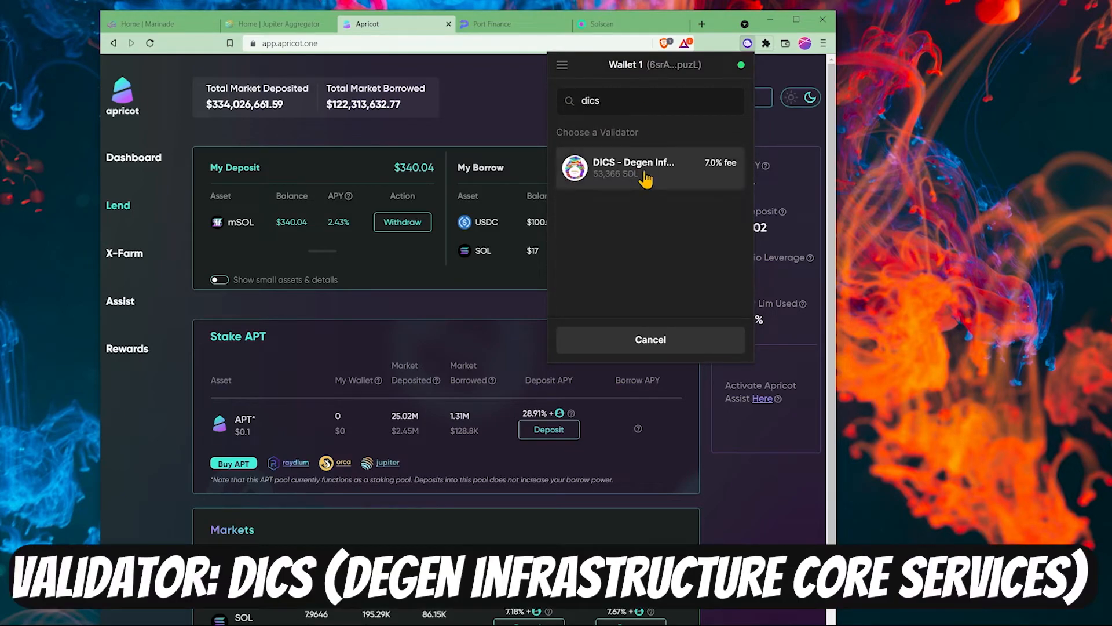
left_click(648, 167)
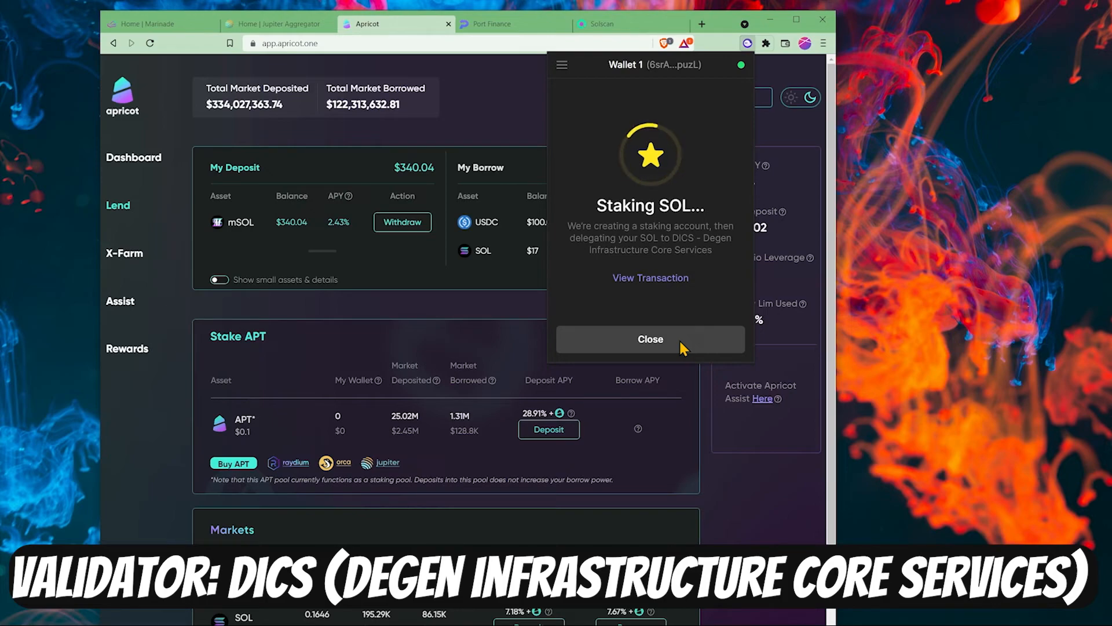
left_click(649, 338)
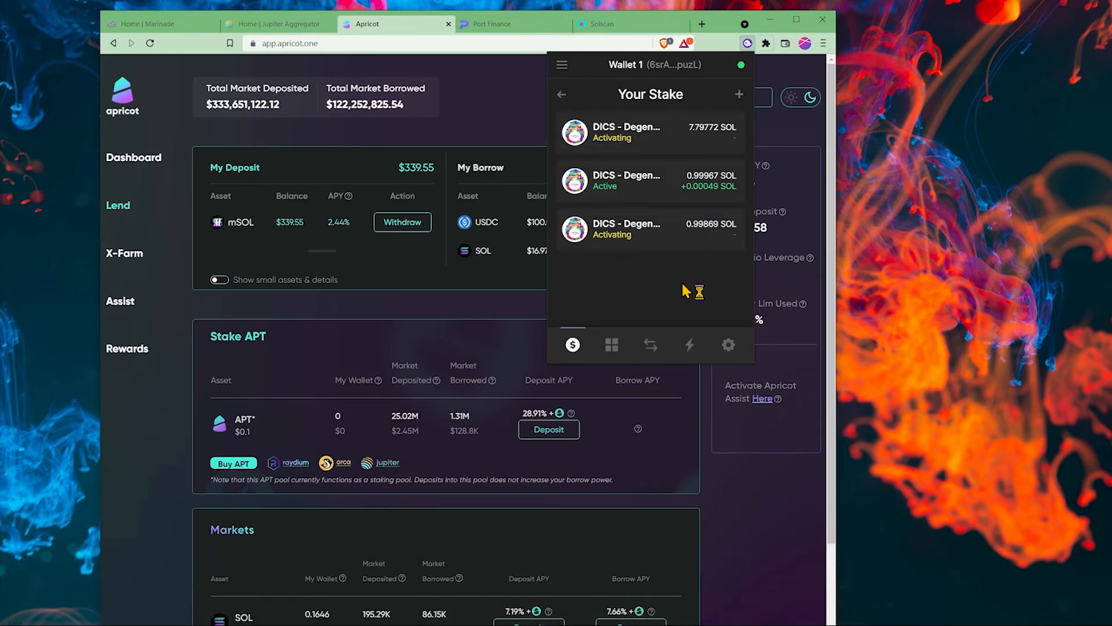
left_click(474, 100)
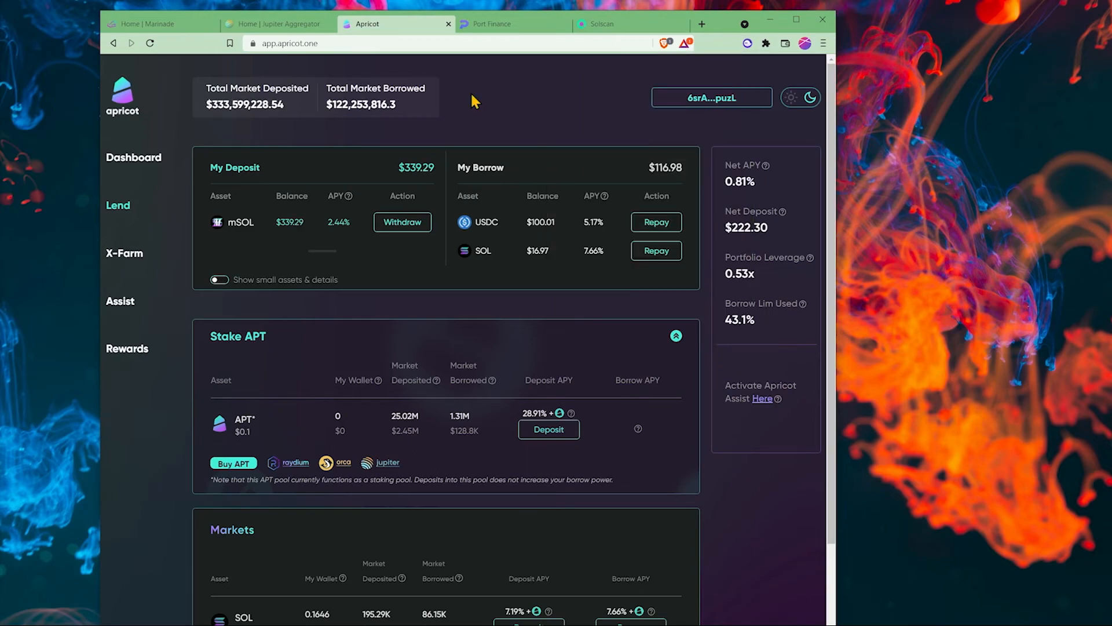
left_click(511, 23)
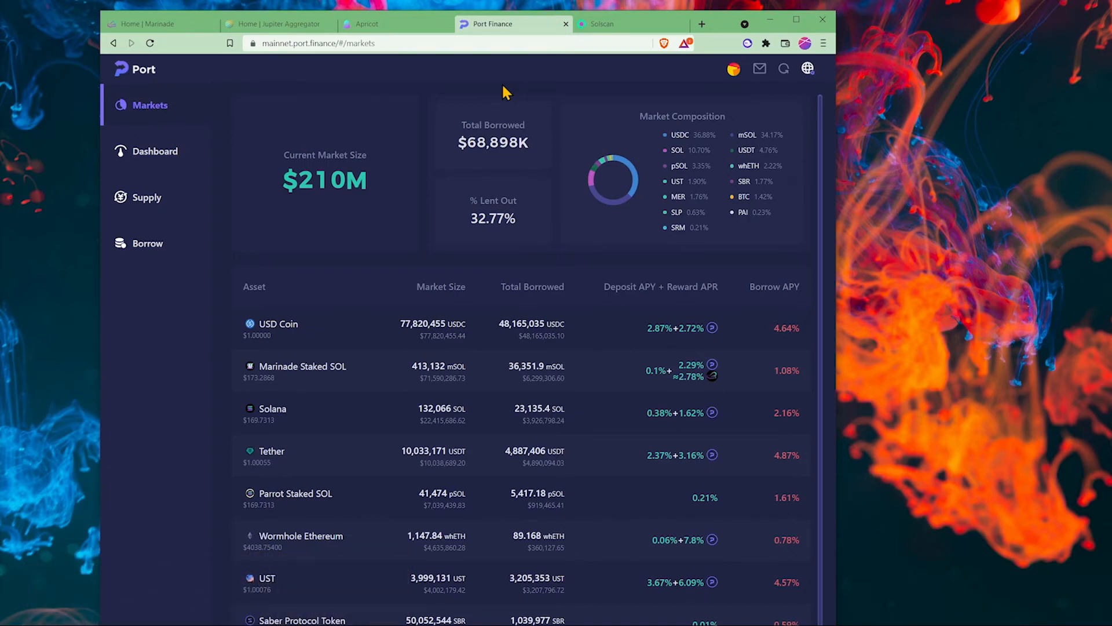
Step: Return to the Jupiter Aggregator tab showing the mSOL-to-SOL swap page
left_click(277, 23)
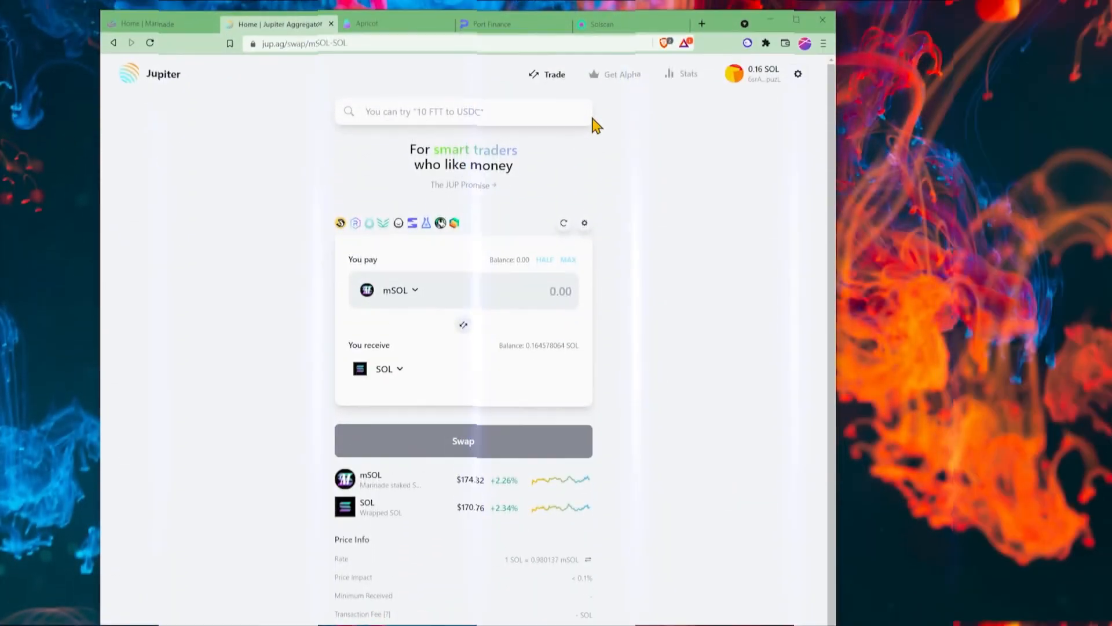